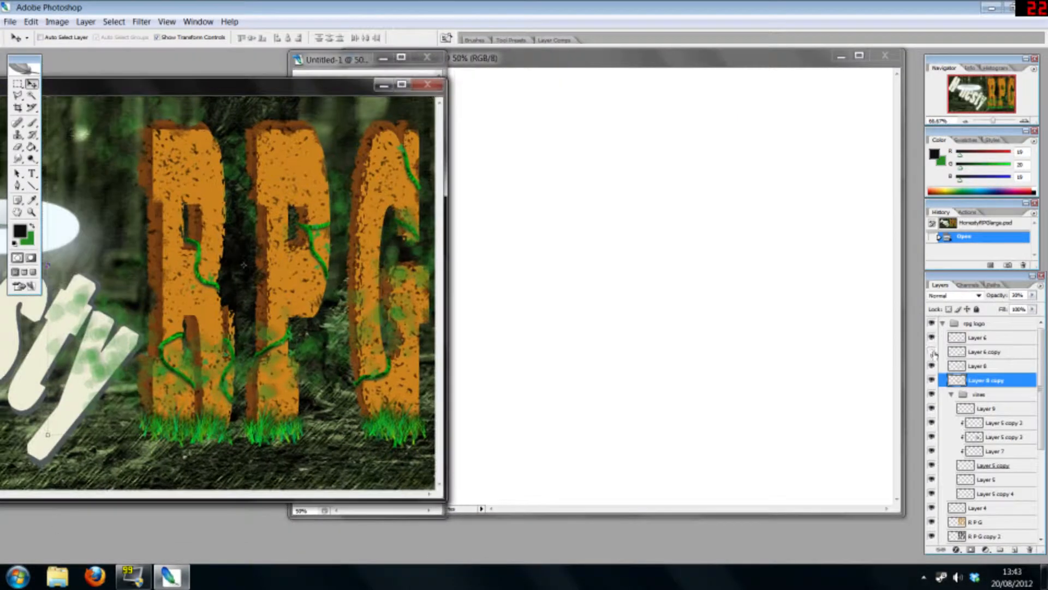
Step: Stack the vine-covered RPG letter layers vertically in the tall document
{"action": "left_click", "coordinate": [18, 83]}
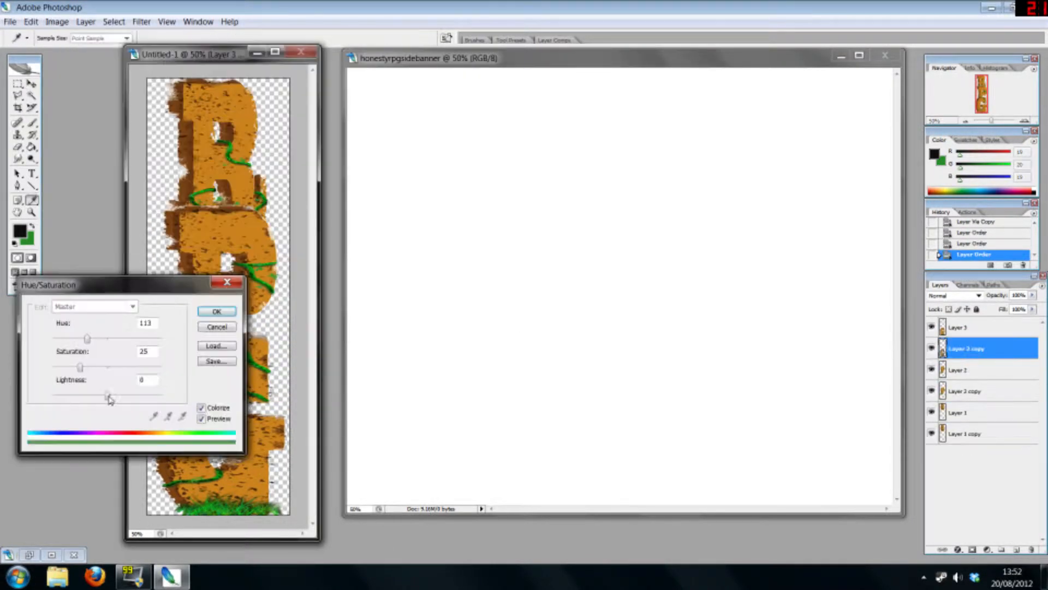
Step: Darken a letter copy with Hue/Saturation and offset it as a shadow behind the G
{"action": "left_click", "coordinate": [216, 311]}
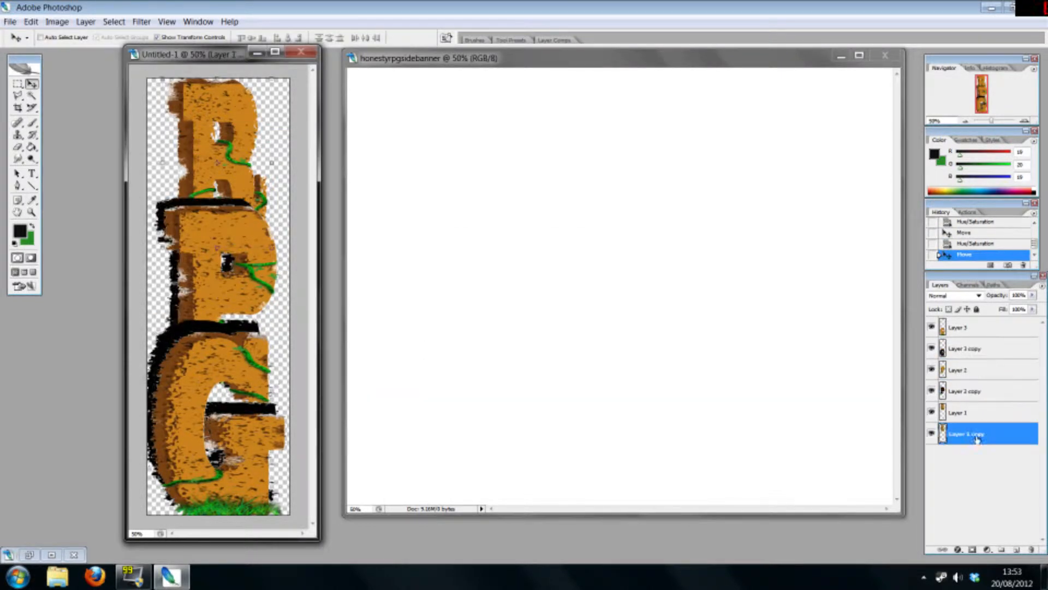
{"action": "left_click", "coordinate": [141, 21]}
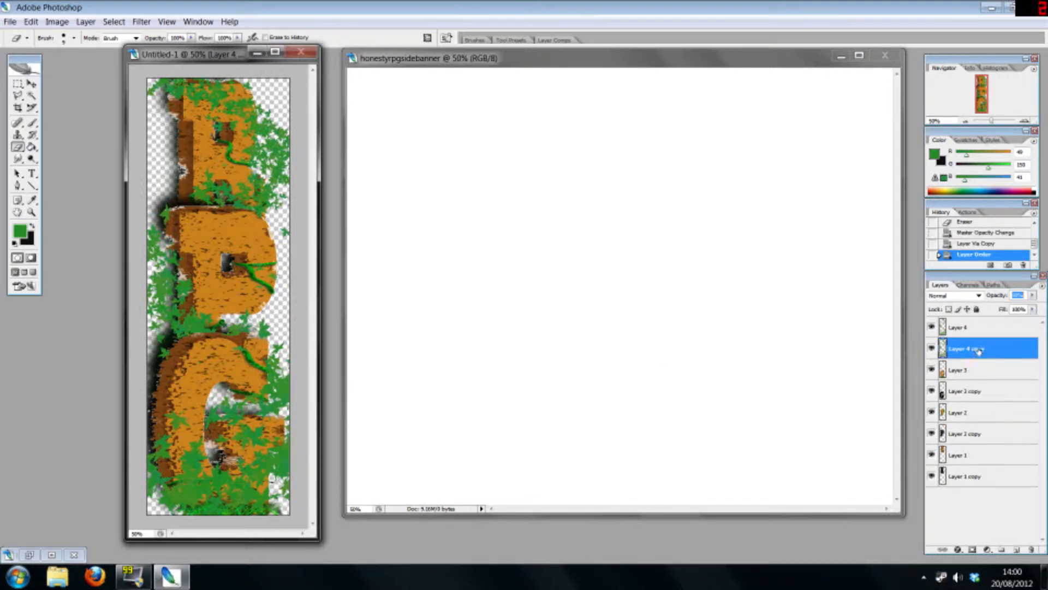
{"action": "left_click", "coordinate": [57, 22]}
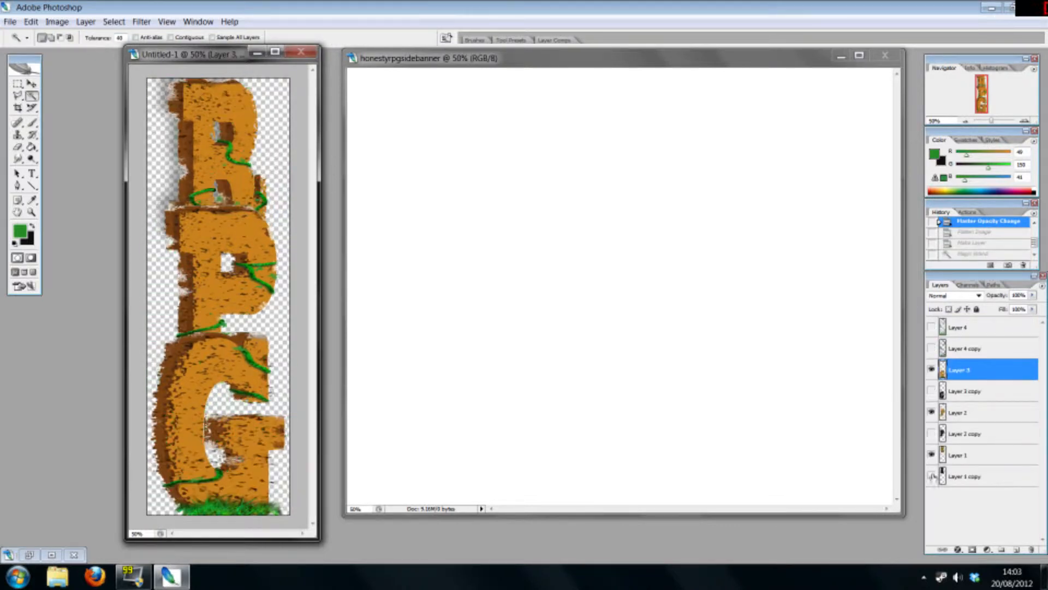
Step: Magic Wand the empty area around the letters and delete it, then move them into the banner
{"action": "left_click", "coordinate": [959, 455]}
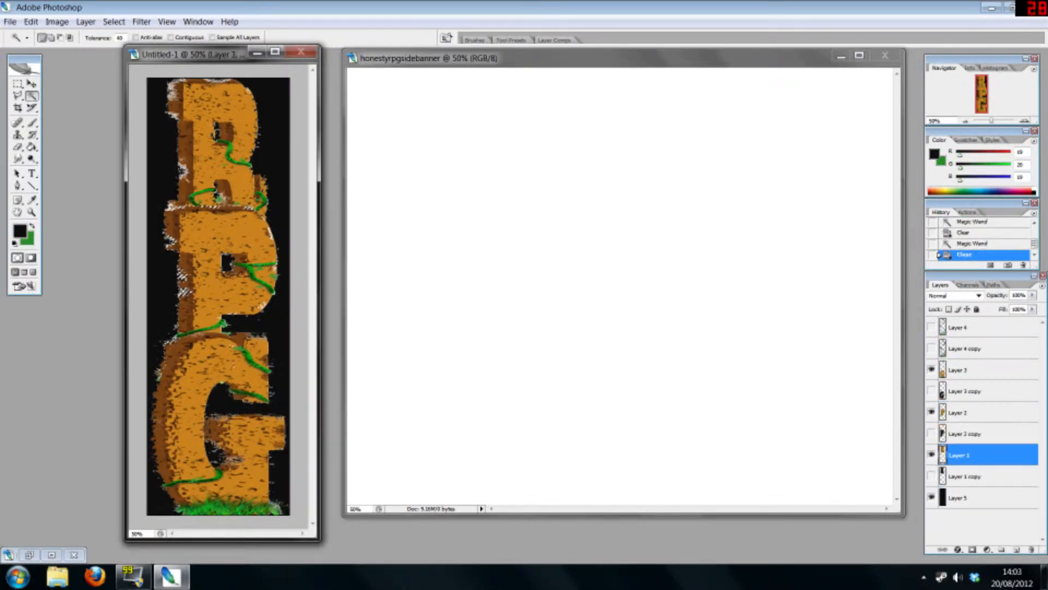
{"action": "left_click", "coordinate": [958, 497]}
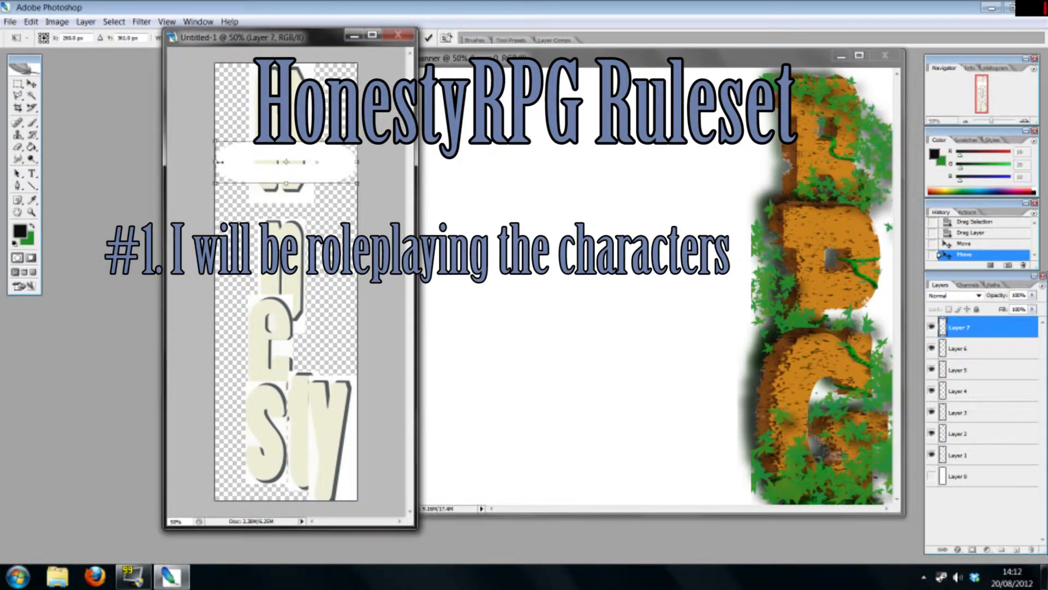
Step: Place the white swoosh across the H, the y at the bottom, and clear the empty surrounding area
{"action": "left_click", "coordinate": [957, 348]}
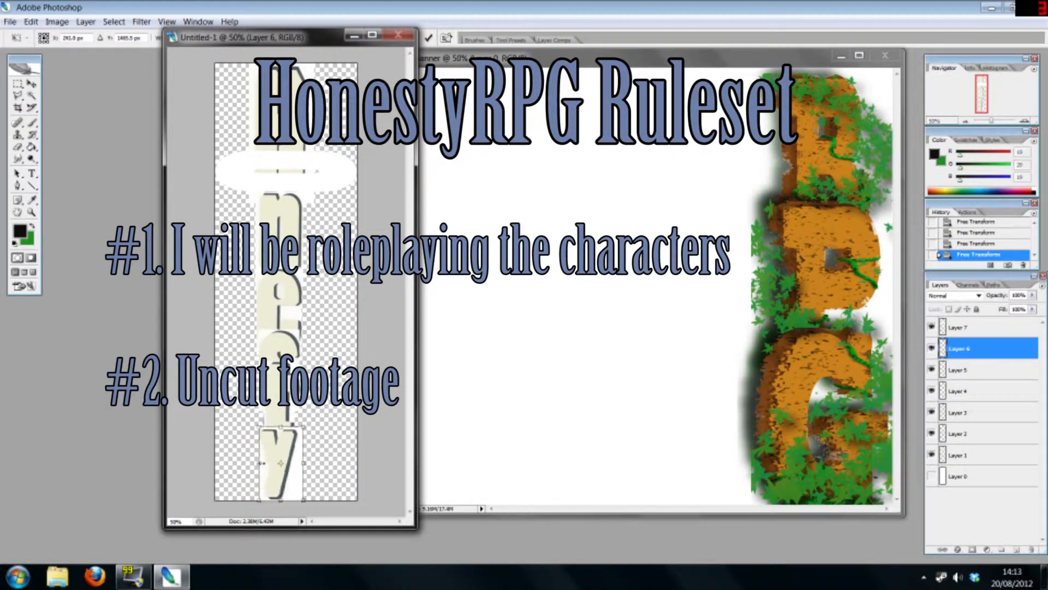
{"action": "left_click", "coordinate": [957, 390]}
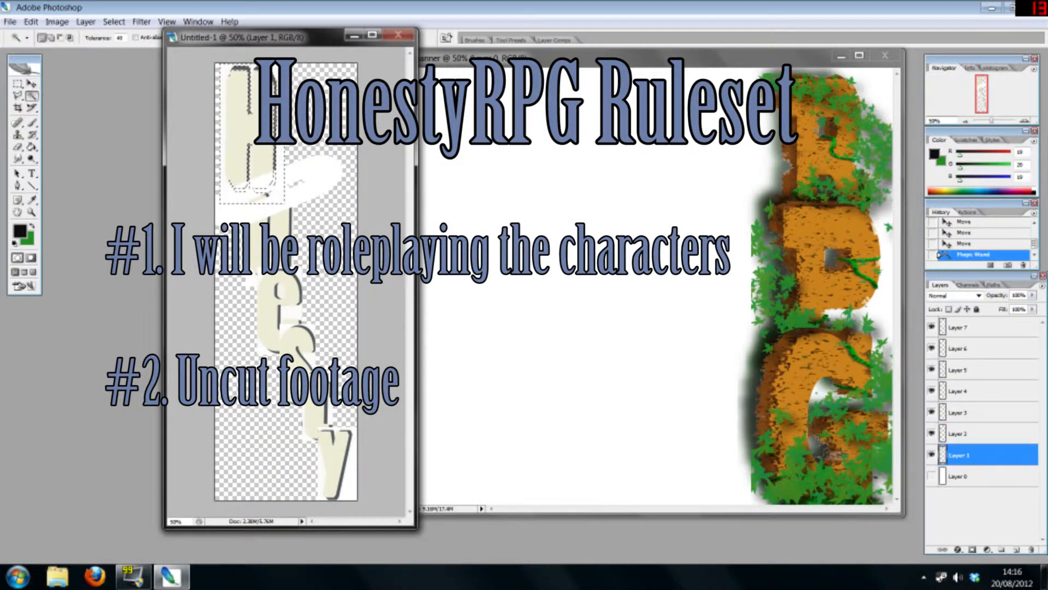
{"action": "left_click", "coordinate": [957, 476]}
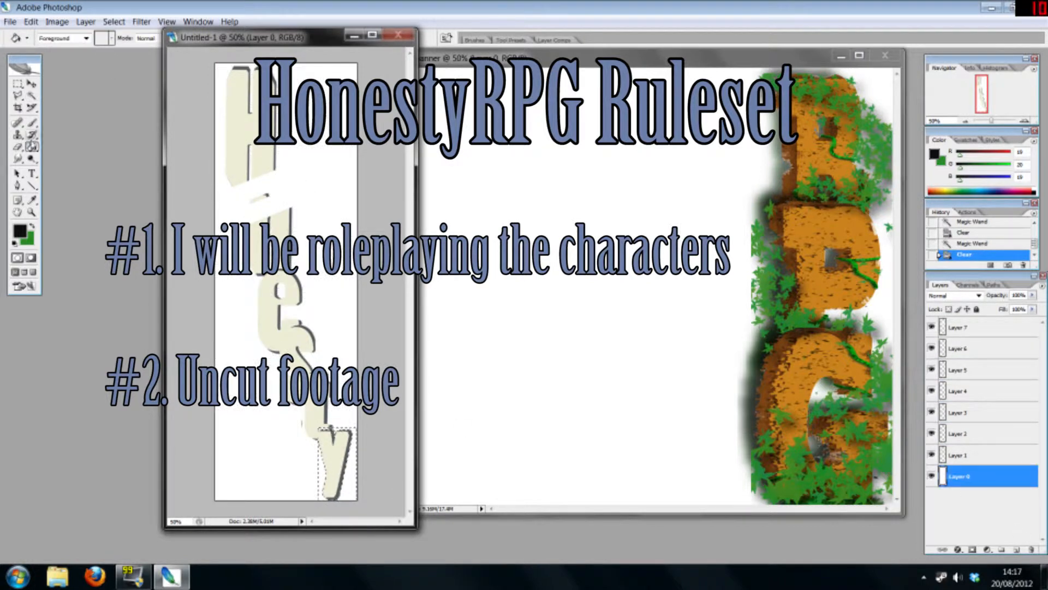
{"action": "left_click", "coordinate": [959, 369]}
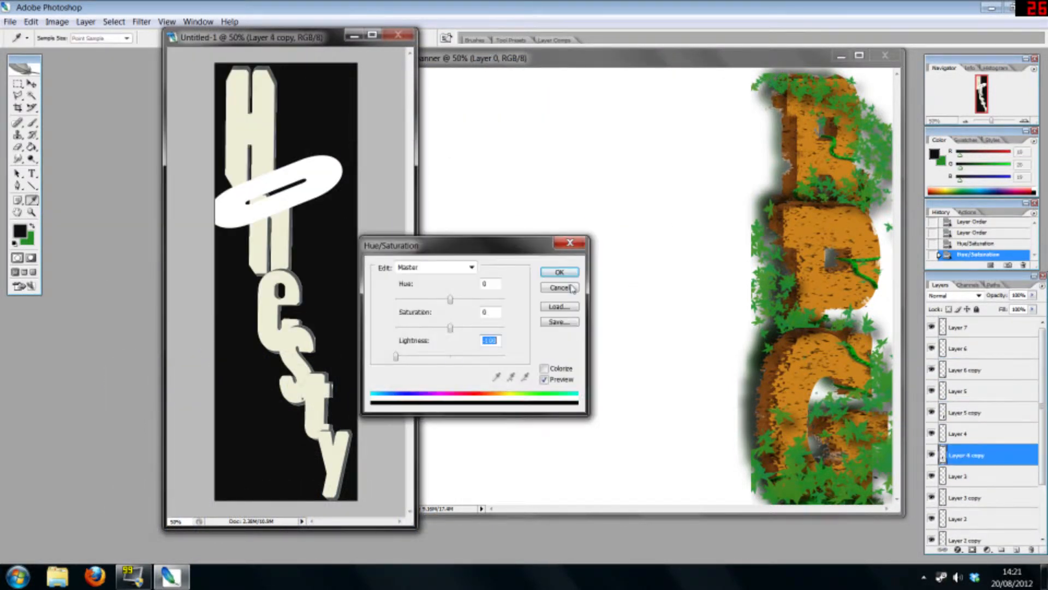
Step: Darken and offset a letter copy behind the H, erase the shadow under the swoosh, pick near-black
{"action": "left_click", "coordinate": [559, 288]}
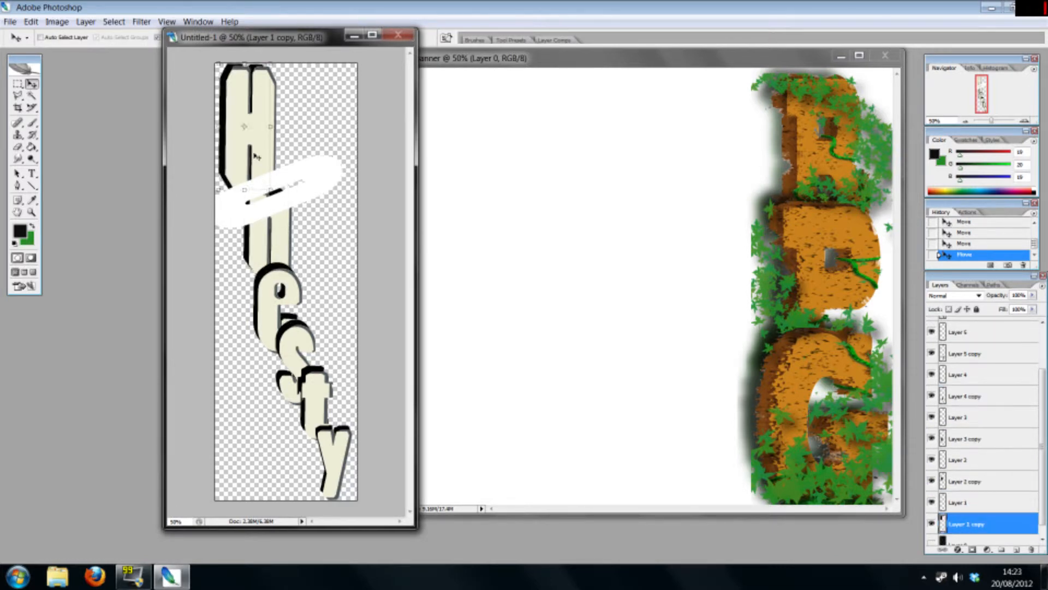
{"action": "left_click", "coordinate": [965, 327]}
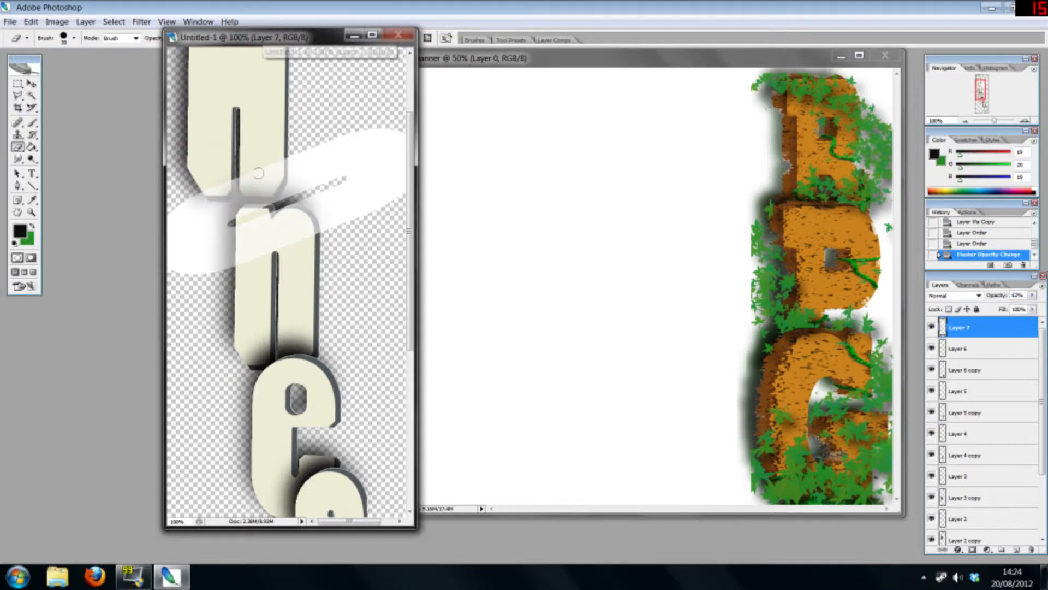
{"action": "left_click", "coordinate": [261, 177]}
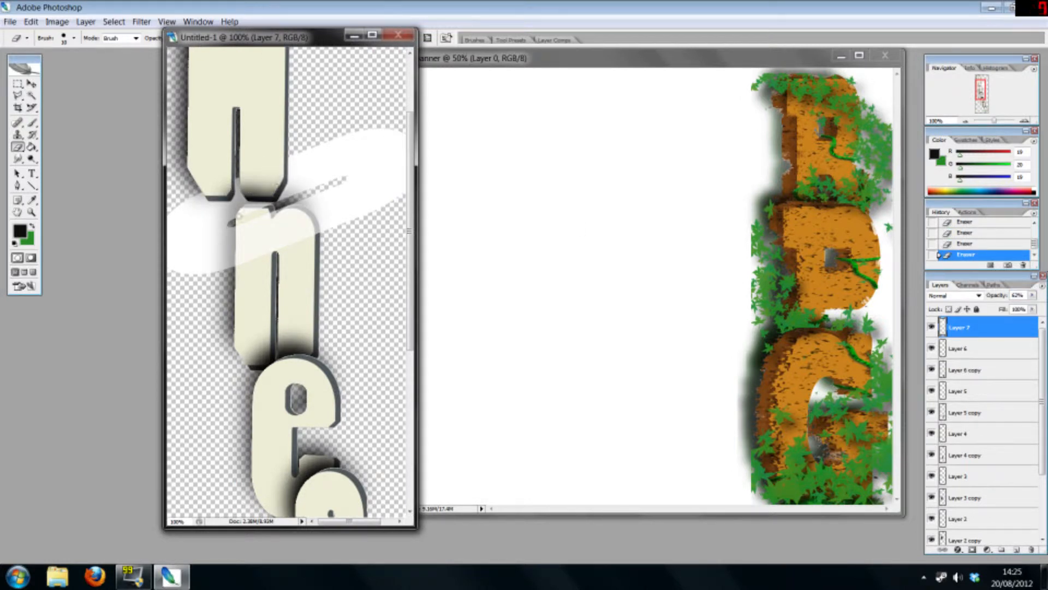
{"action": "left_click", "coordinate": [18, 230]}
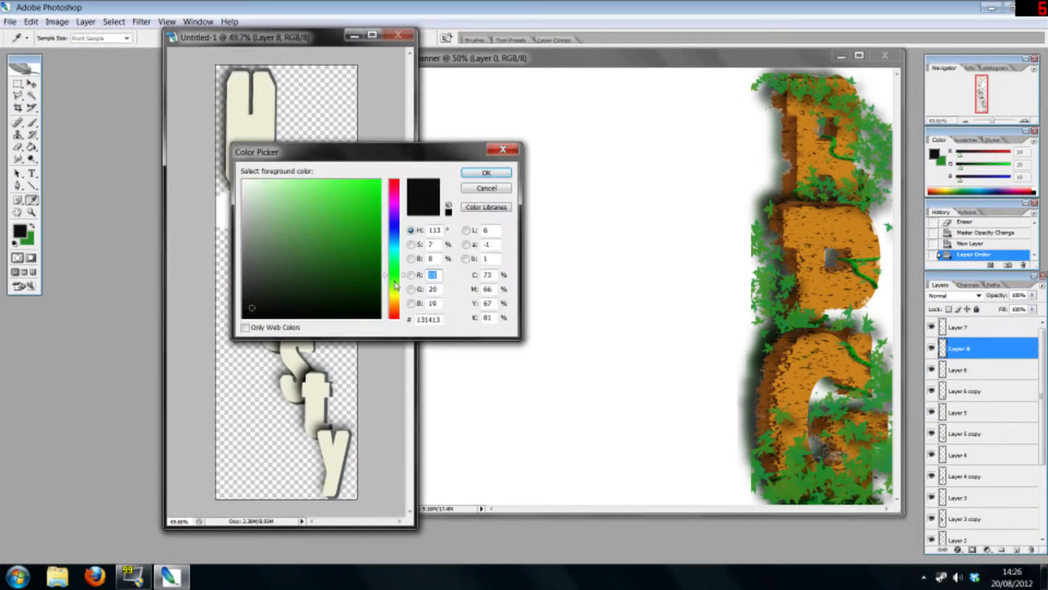
{"action": "left_click", "coordinate": [485, 173]}
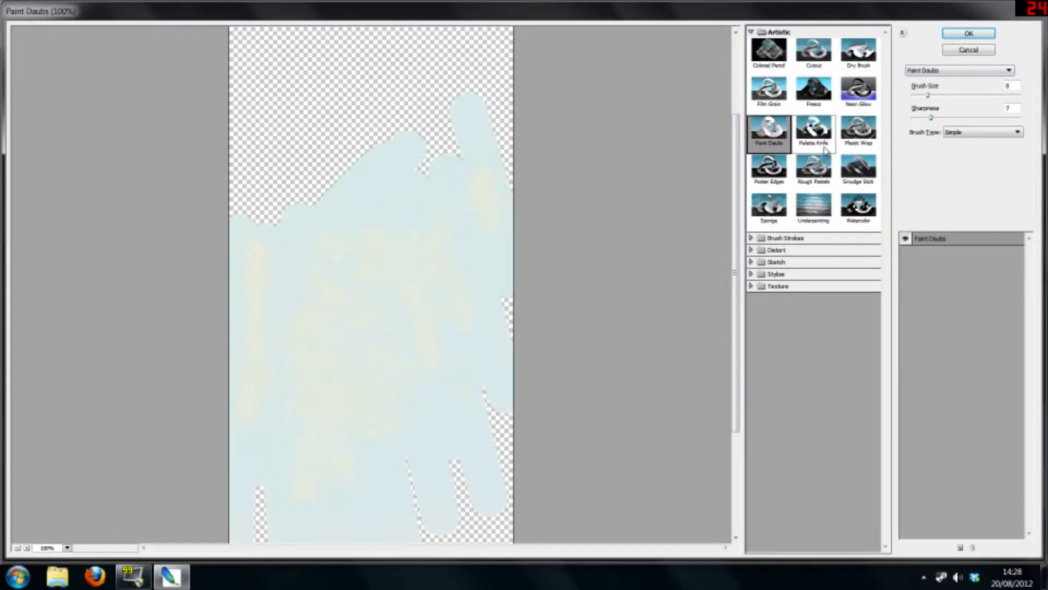
Step: Apply Paint Daubs and Gaussian Blur to the wash, lower opacity, and tint it pale yellow-green
{"action": "left_click", "coordinate": [768, 208]}
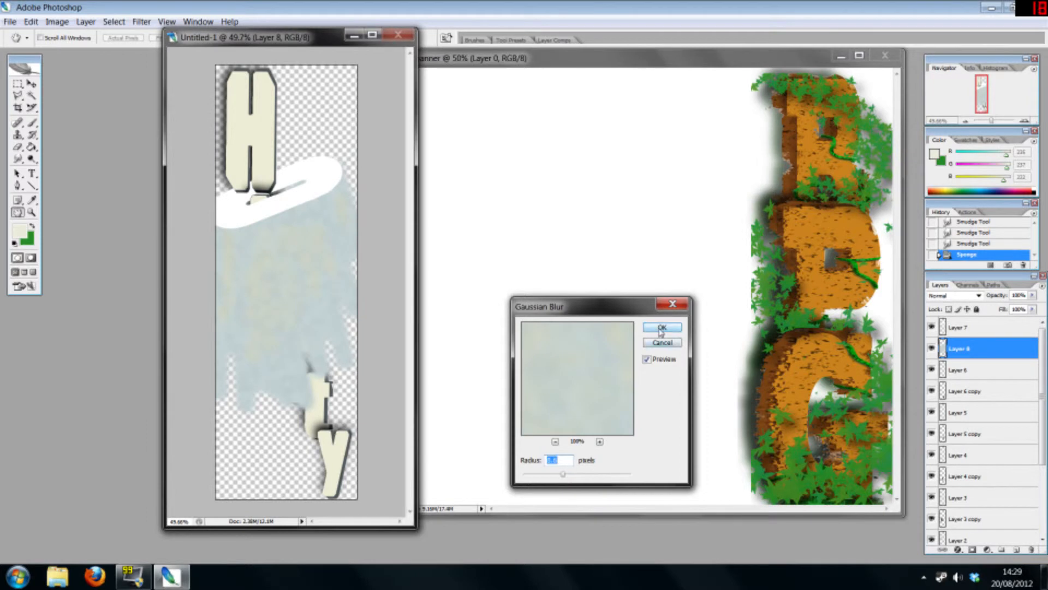
{"action": "left_click", "coordinate": [661, 327]}
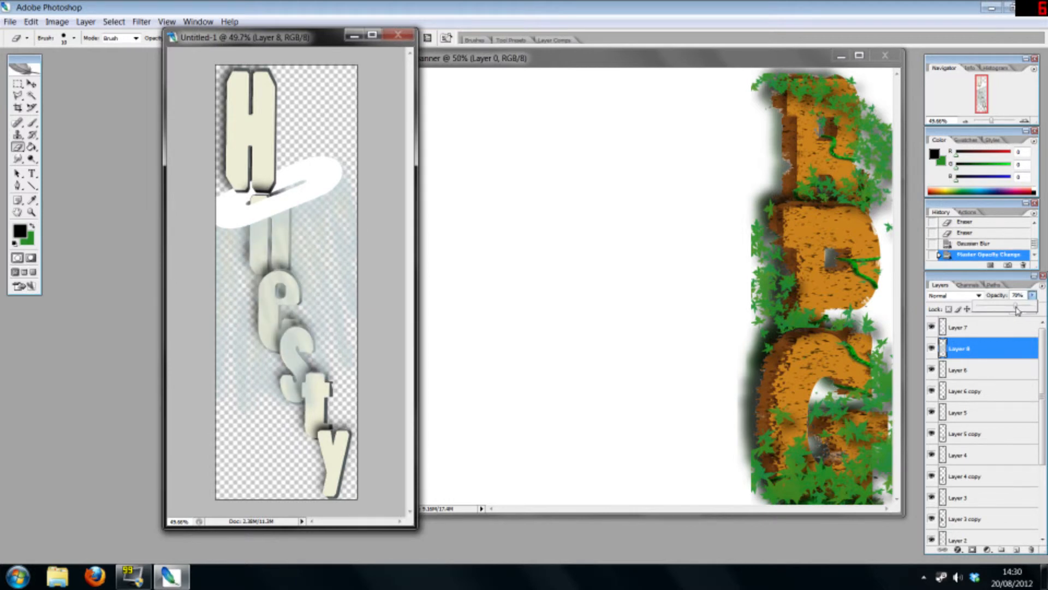
{"action": "left_click_drag", "start_coordinate": [244, 38], "coordinate": [301, 56]}
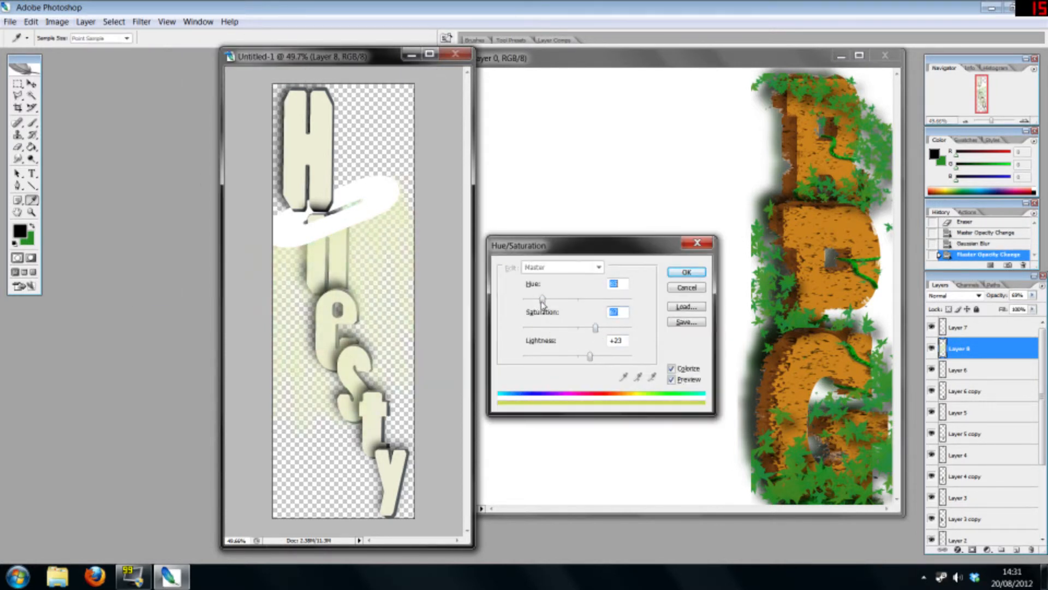
{"action": "left_click", "coordinate": [685, 271]}
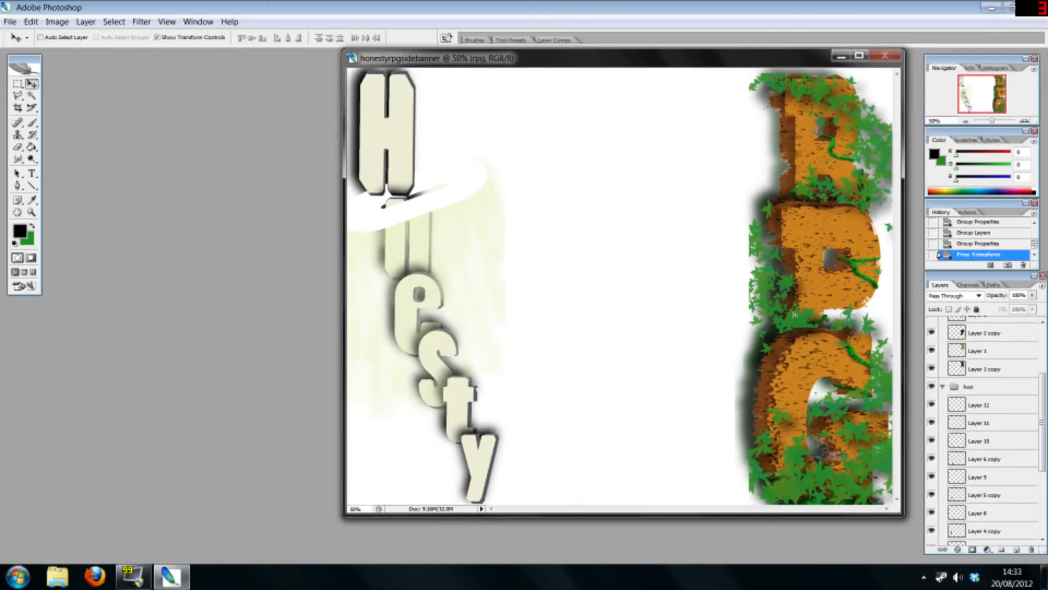
Step: Add the forest photo behind the letters and Gaussian-blur the pale glow behind Honesty
{"action": "scroll", "scroll_direction": "down", "scroll_amount": 3}
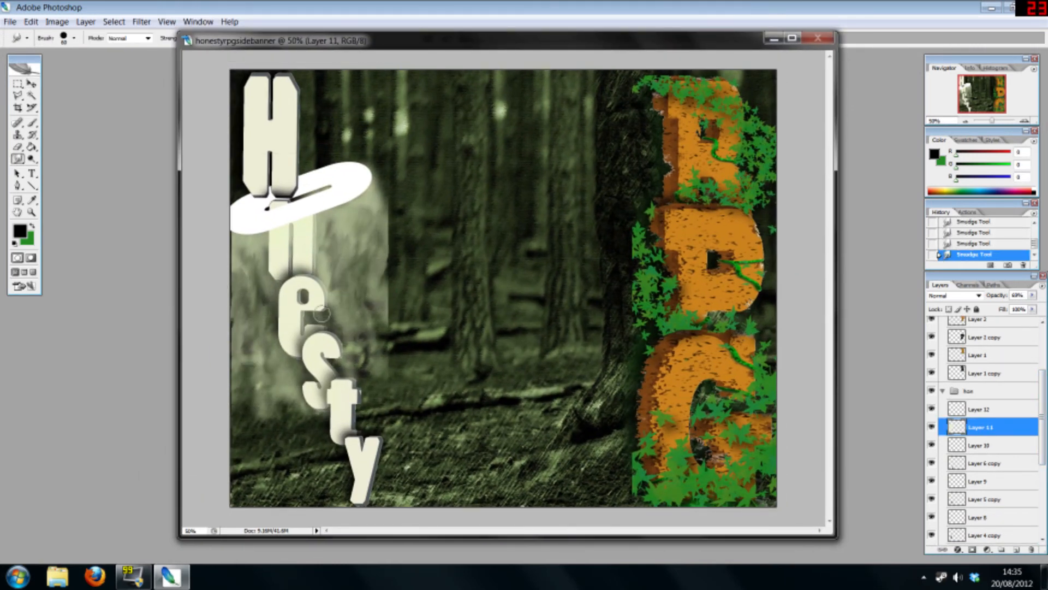
{"action": "left_click", "coordinate": [140, 22]}
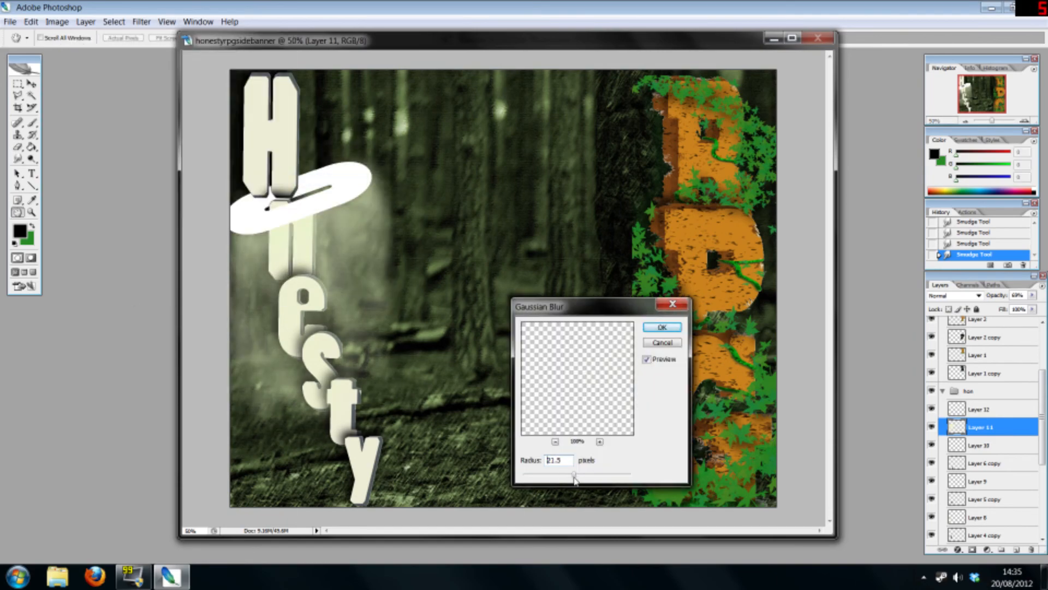